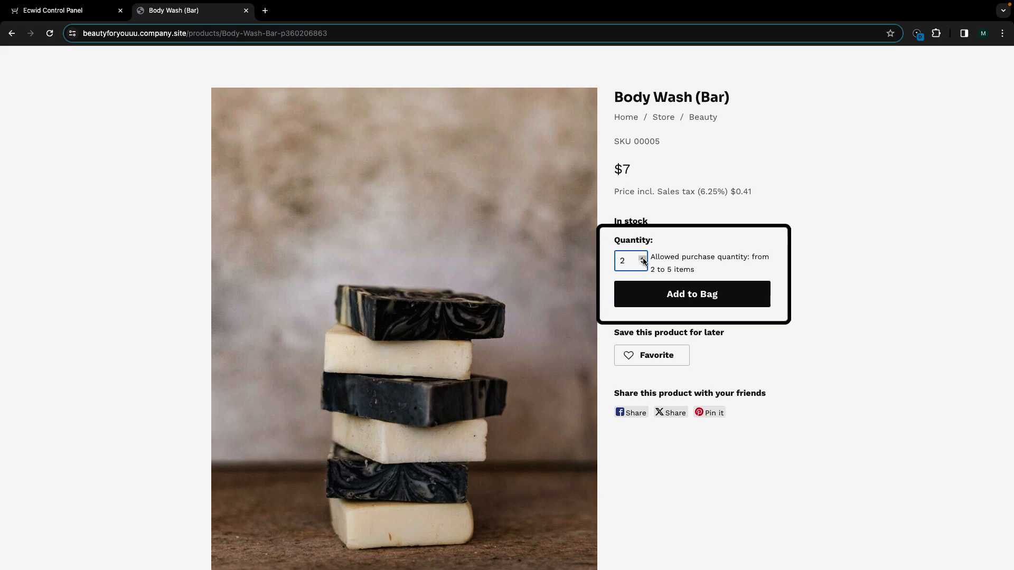
- Return from the Body Wash (Bar) storefront page to the Ecwid control panel
left_click(55, 10)
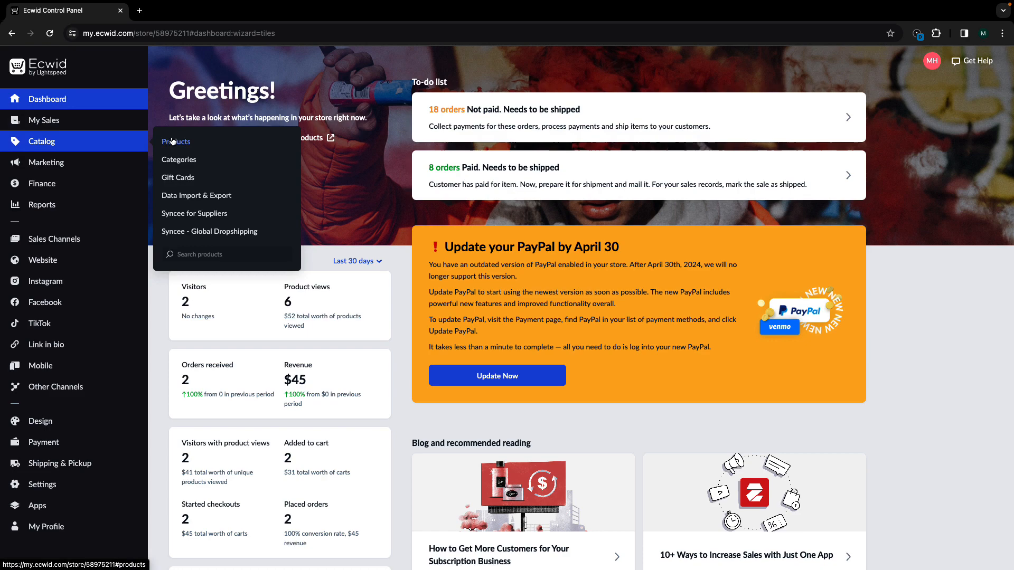
- Open the product list and scroll a product's page down to Stock Control
left_click(176, 142)
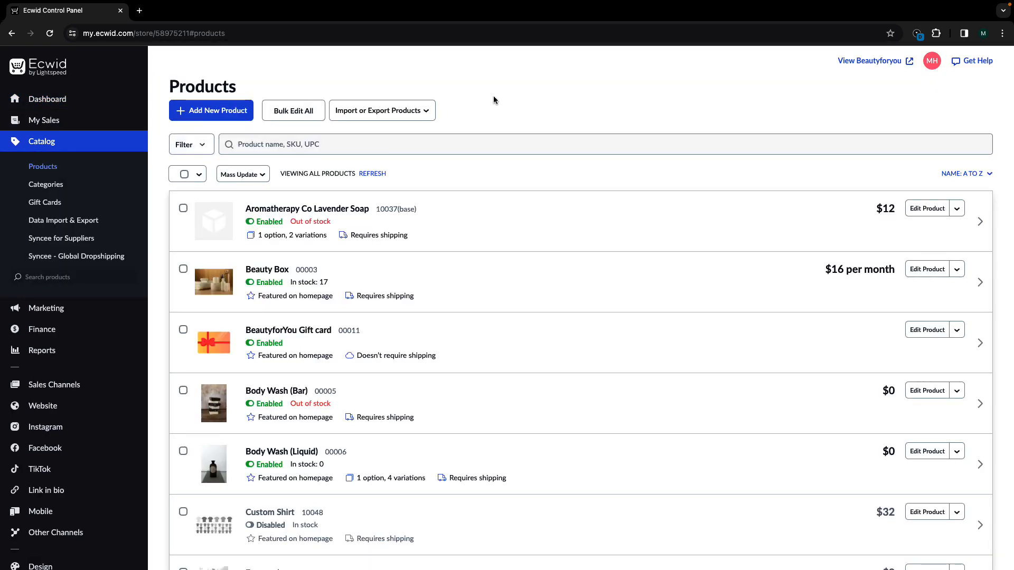
scroll("down", 3)
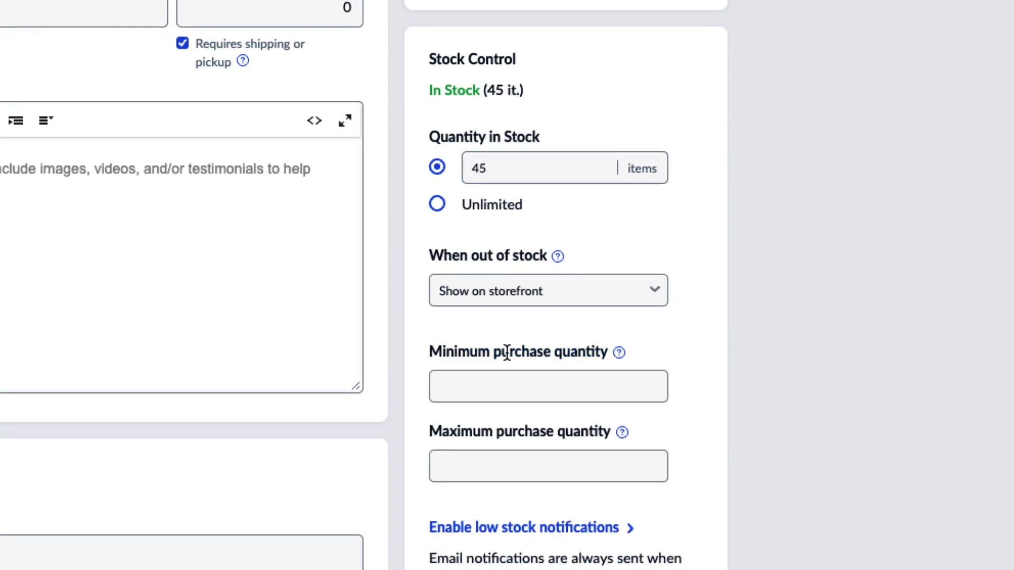
- Set Facial Moisturizer's minimum purchase quantity to 1 and maximum to 5
scroll("down", 3)
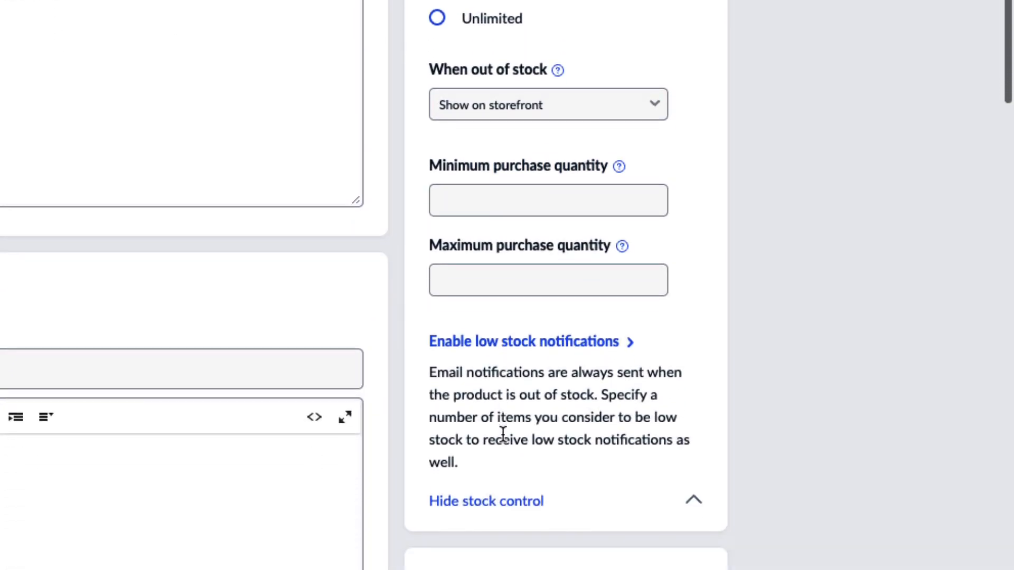
type("1")
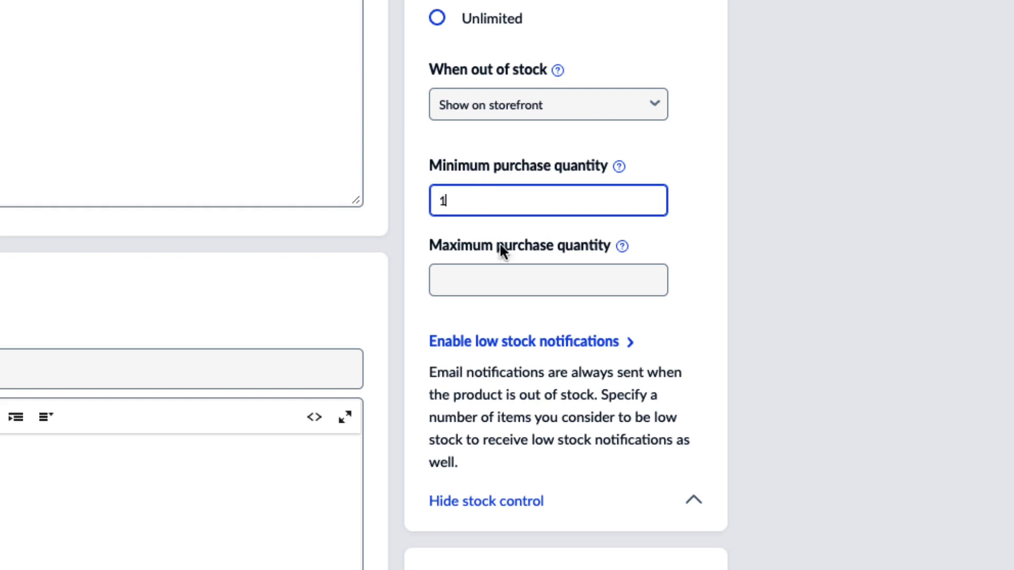
left_click(547, 280)
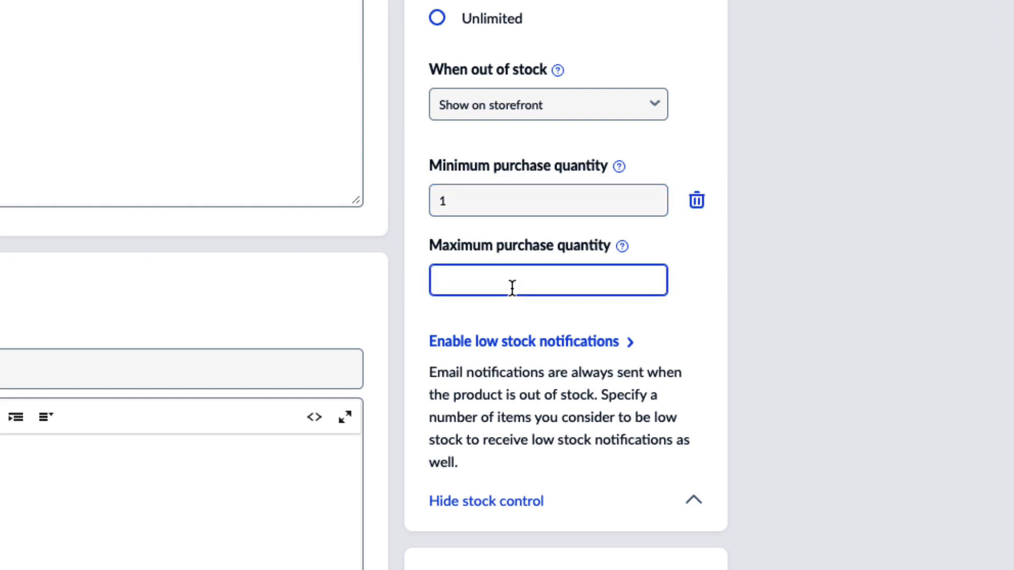
type("5")
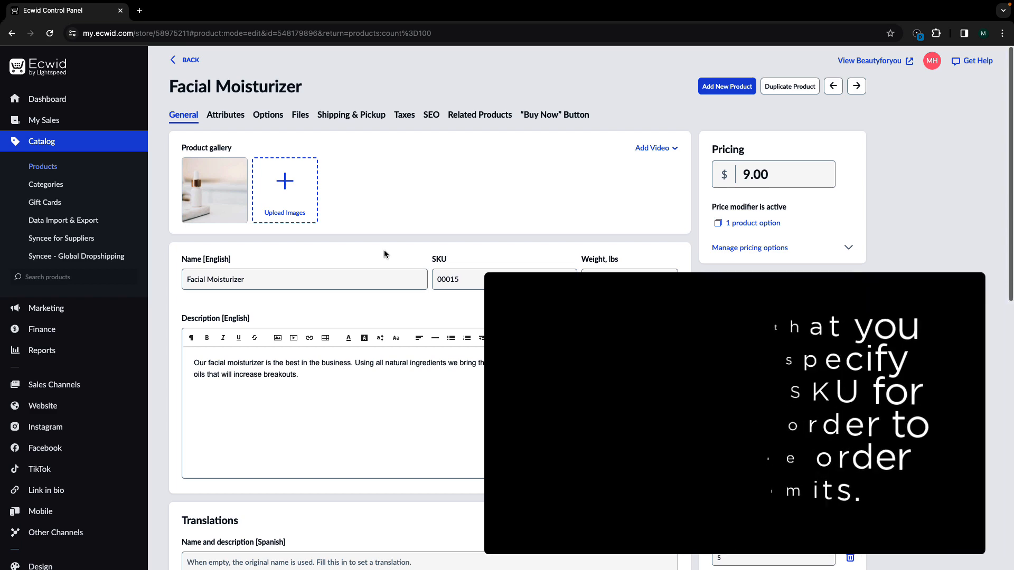
- Give the Facial Moisturizer 6 oz variation purchase limits of 1 to 10
left_click(268, 114)
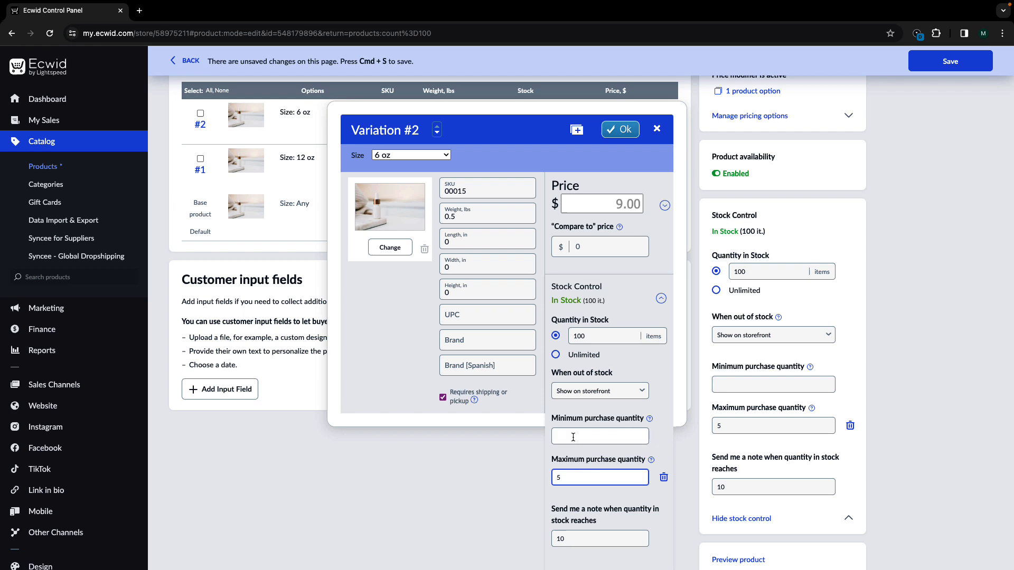
type("1")
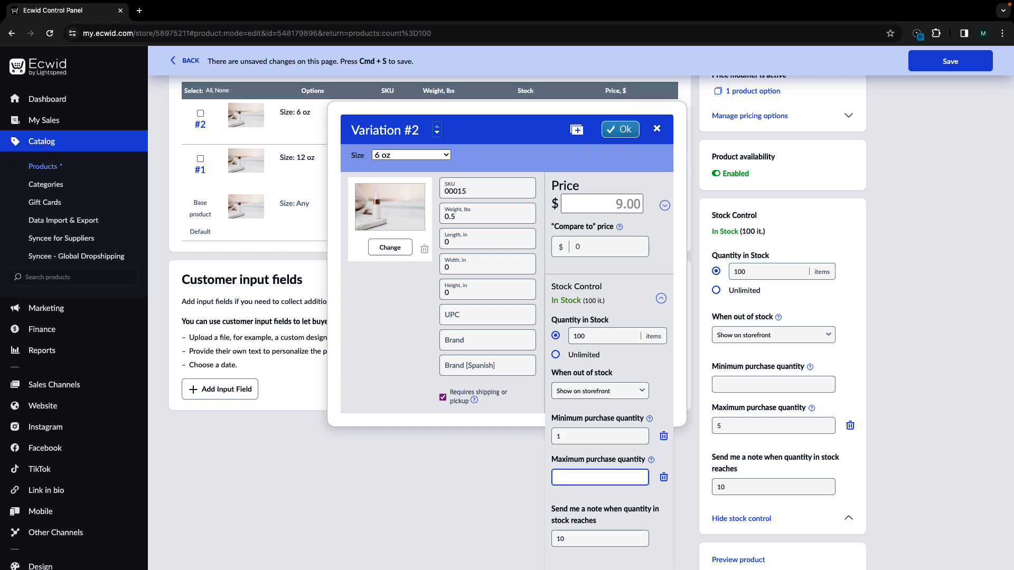
type("10")
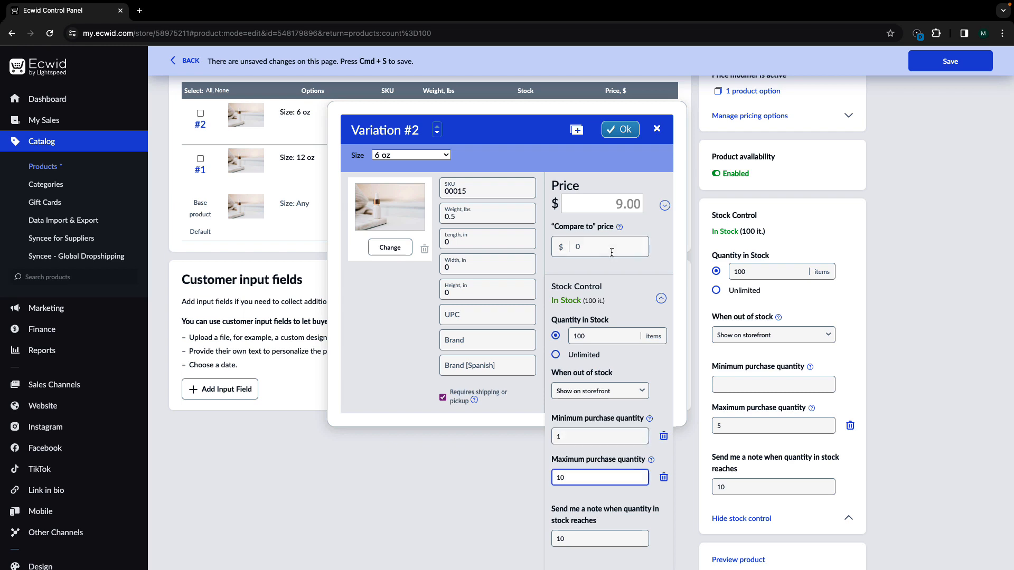
left_click(619, 130)
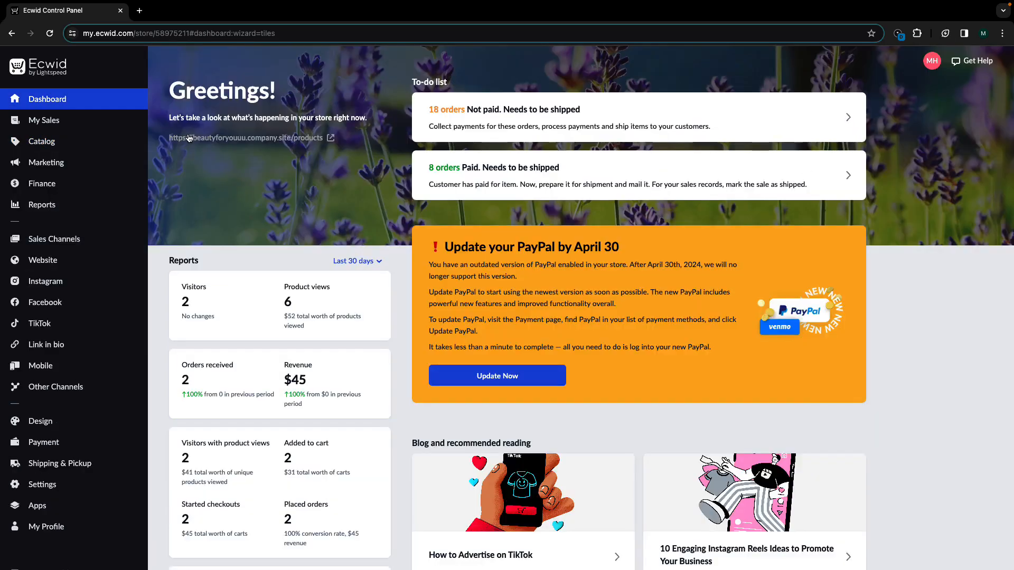
- In Bulk Edit All, add the minimum quantity column and enter 10 for a product
left_click(41, 141)
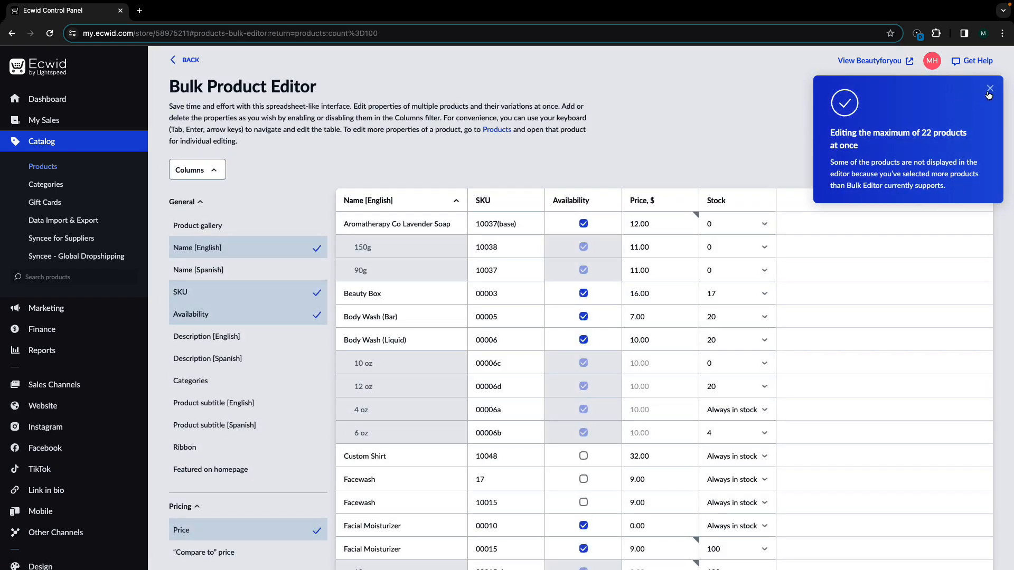
scroll("down", 3)
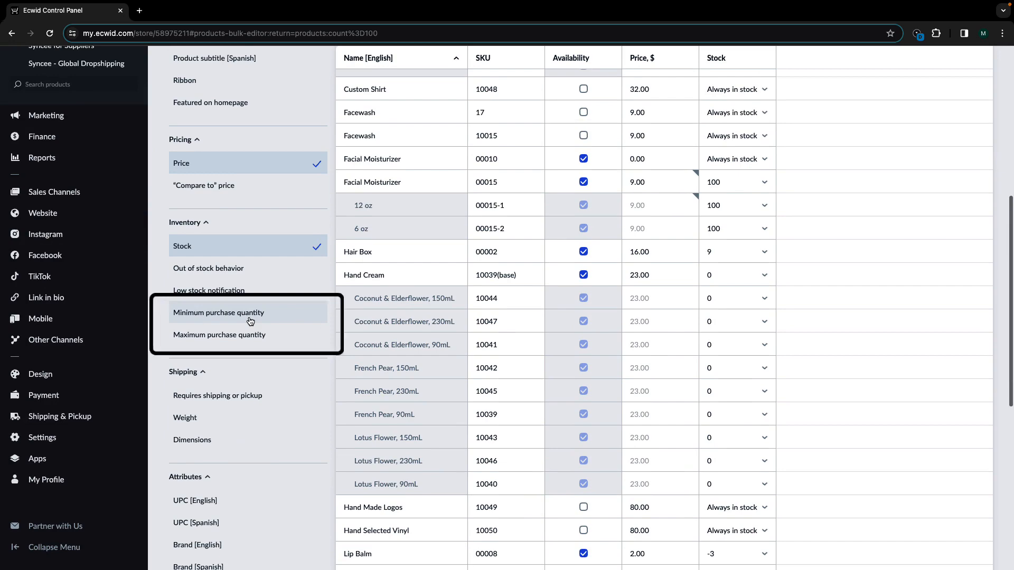
left_click(219, 335)
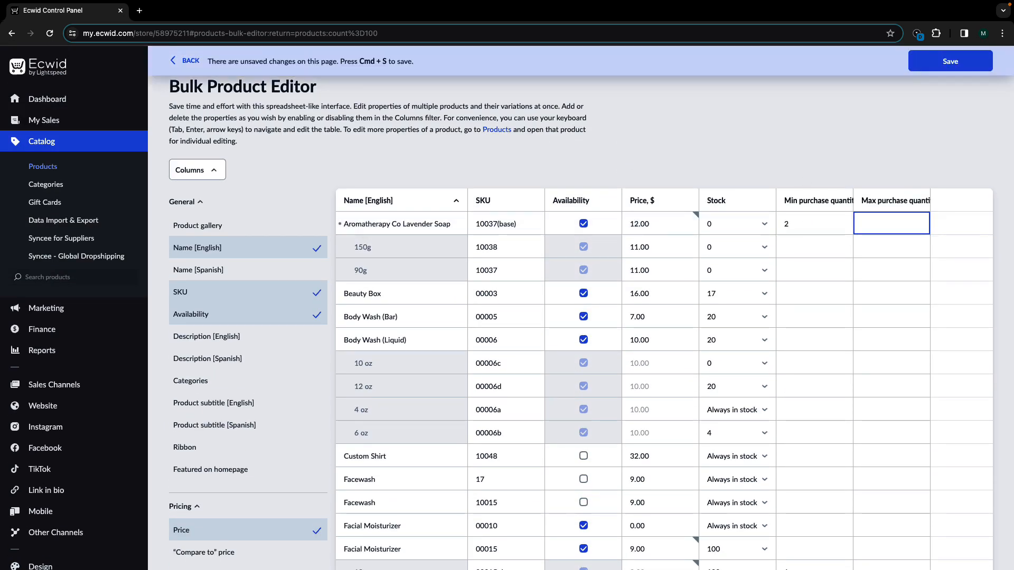
type("10")
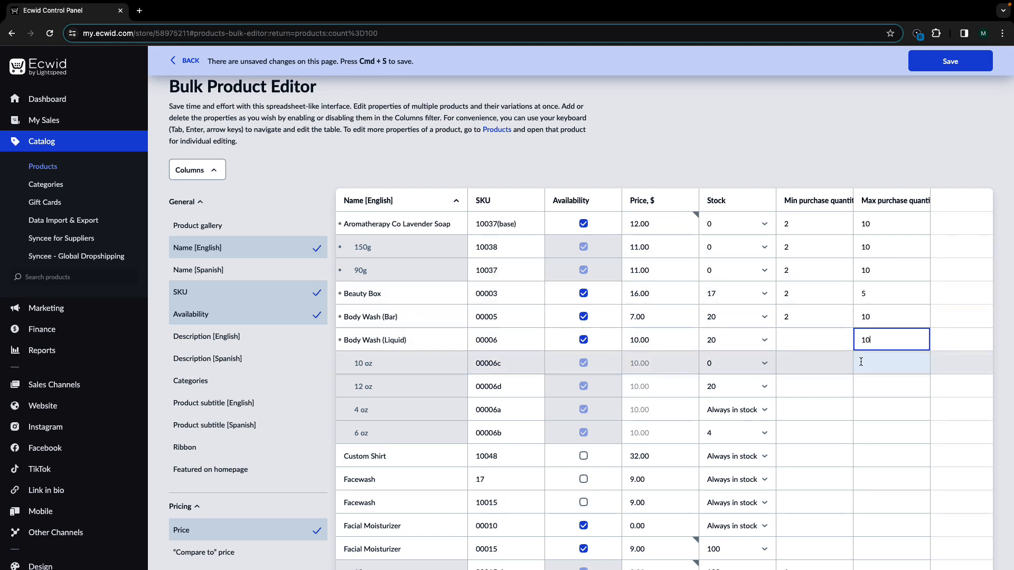
left_click(950, 60)
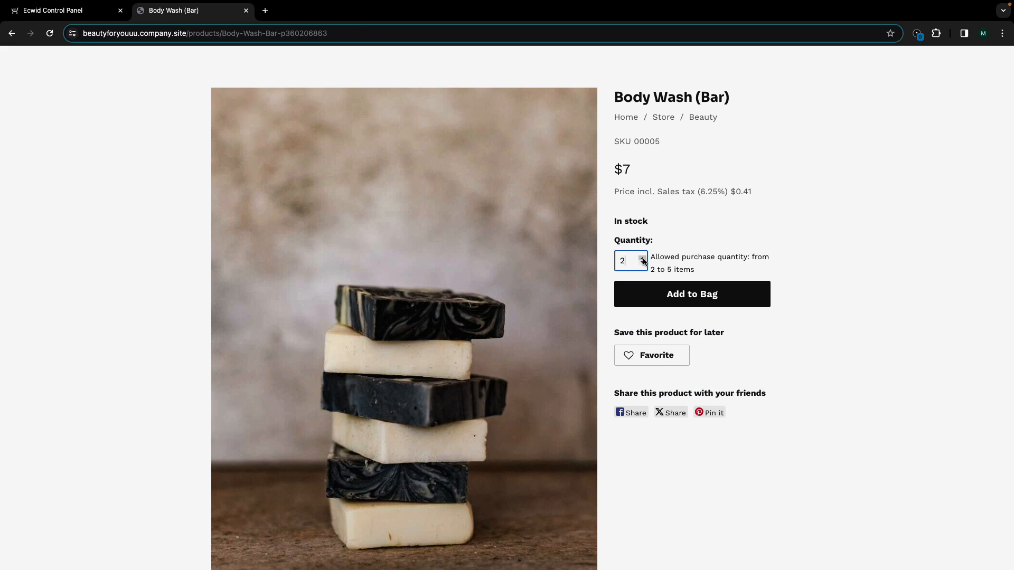
- Try adding 10 Body Wash (Bar) to the bag, then add the allowed 5
type("10")
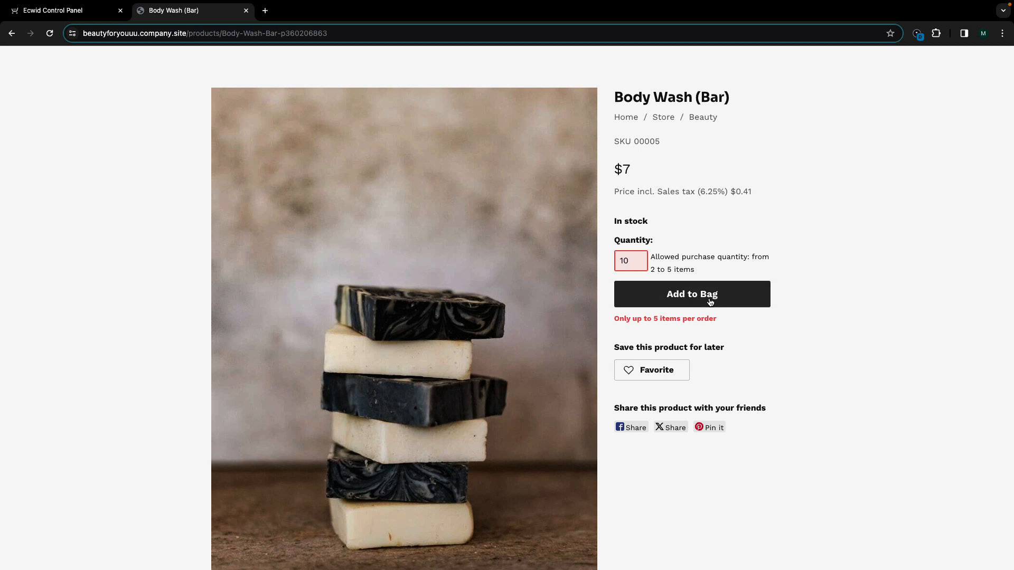
left_click(627, 260)
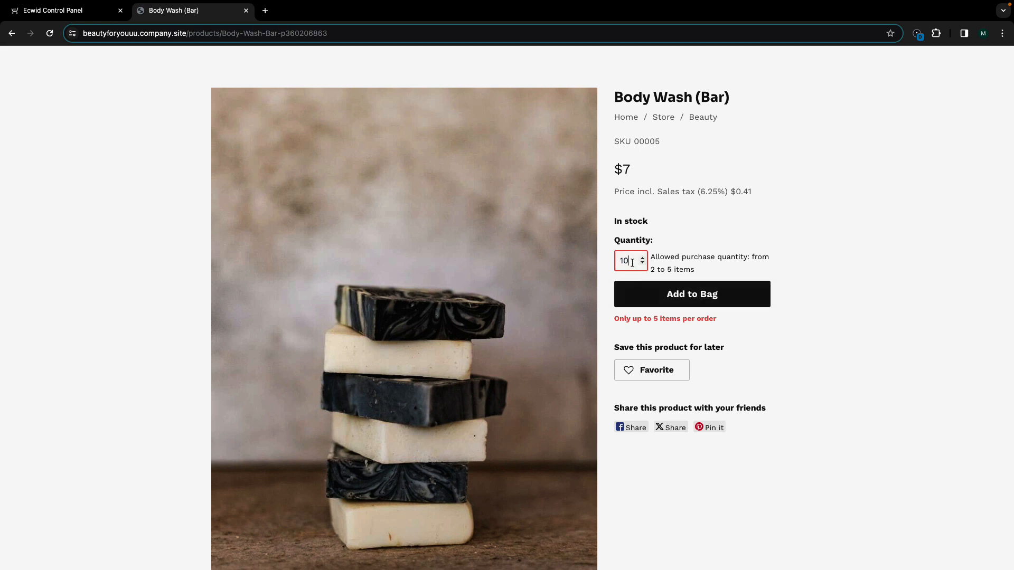
left_click(691, 295)
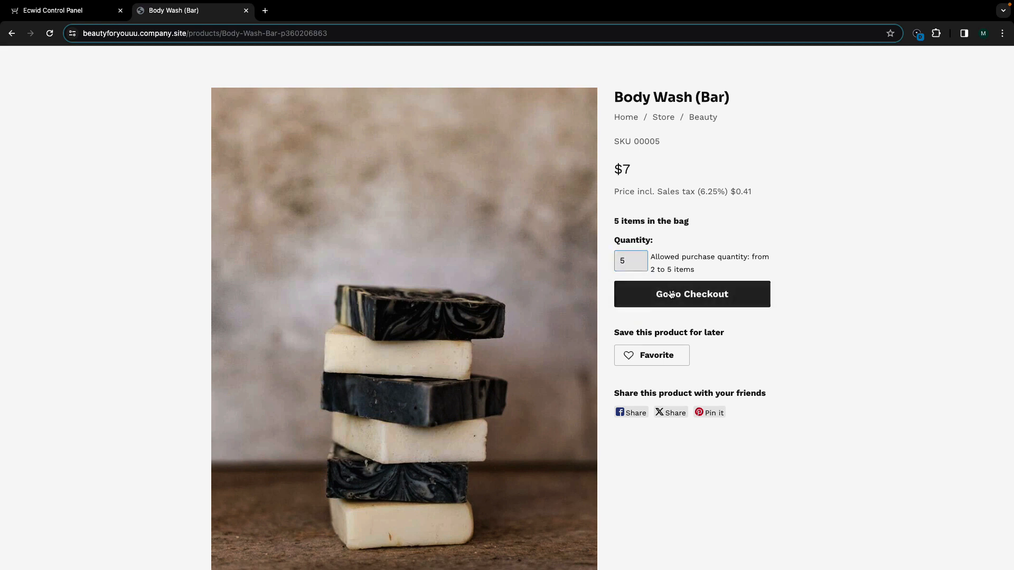
mouse_move(677, 297)
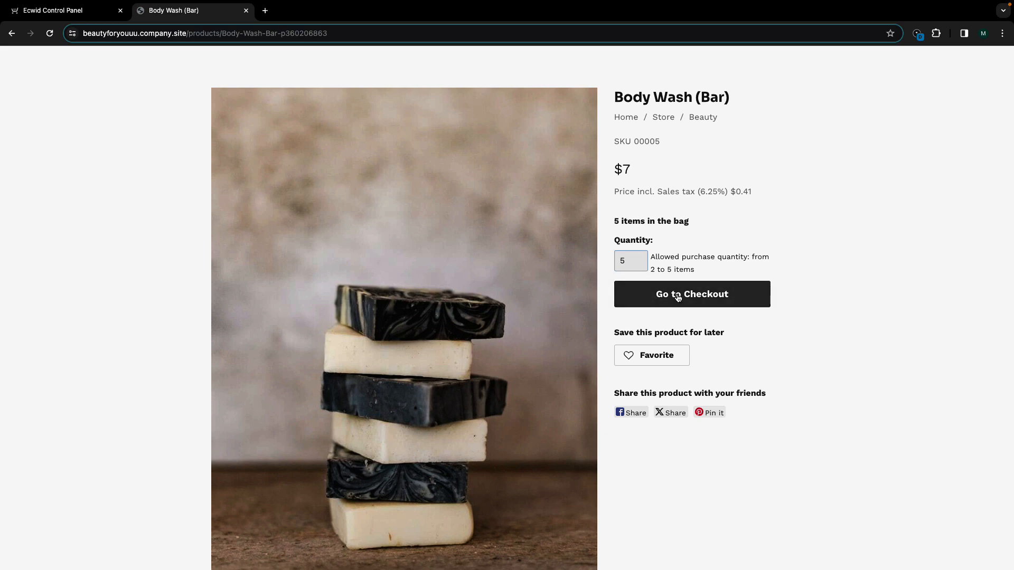